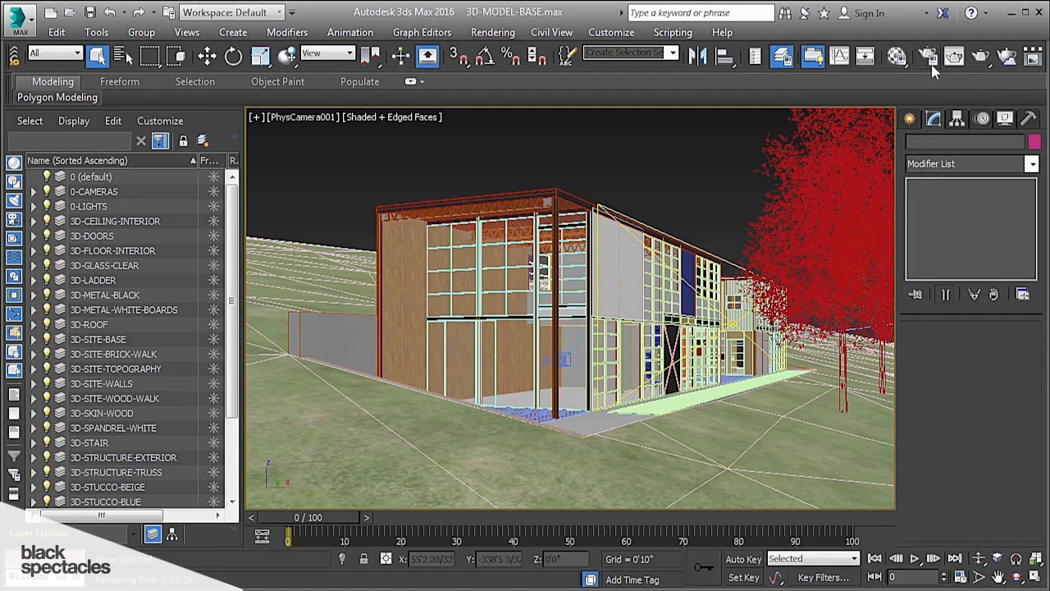
# - Enable Override mtl in V-Ray Global switches, using the BASIC GREY material
pyautogui.click(928, 56)
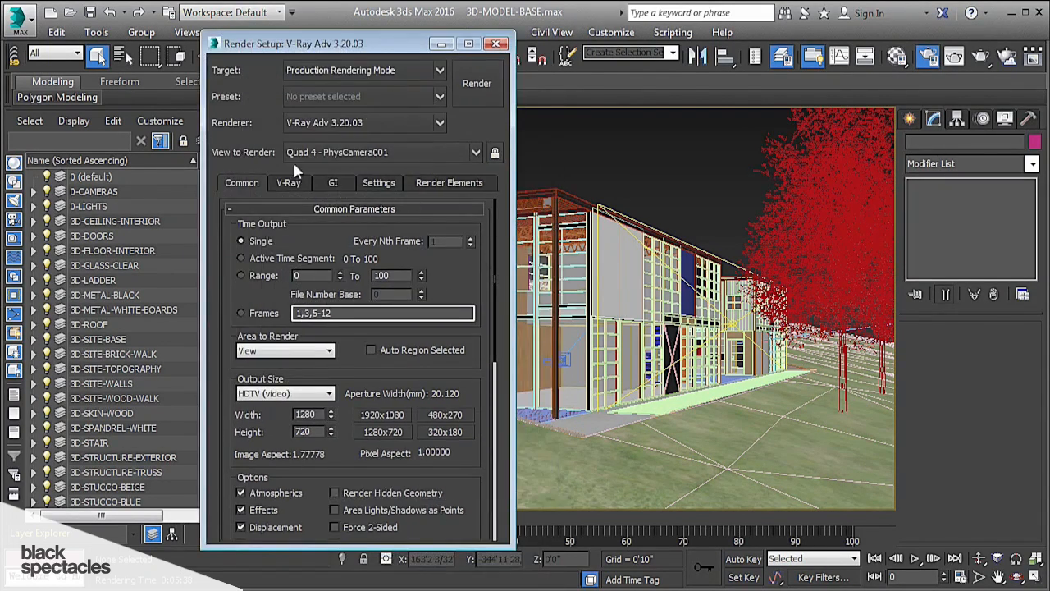
pyautogui.click(288, 182)
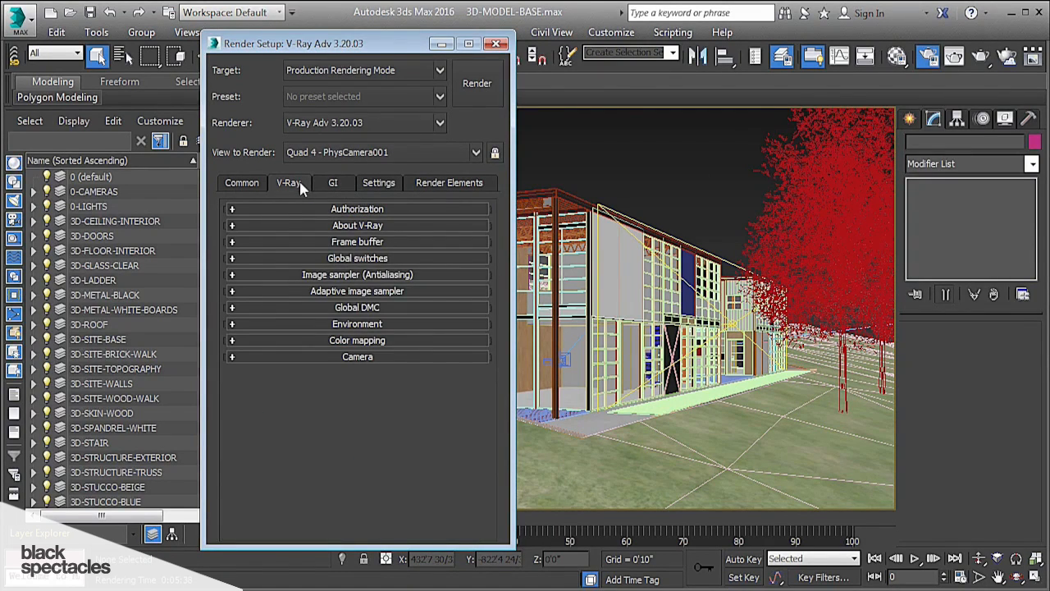
pyautogui.click(357, 258)
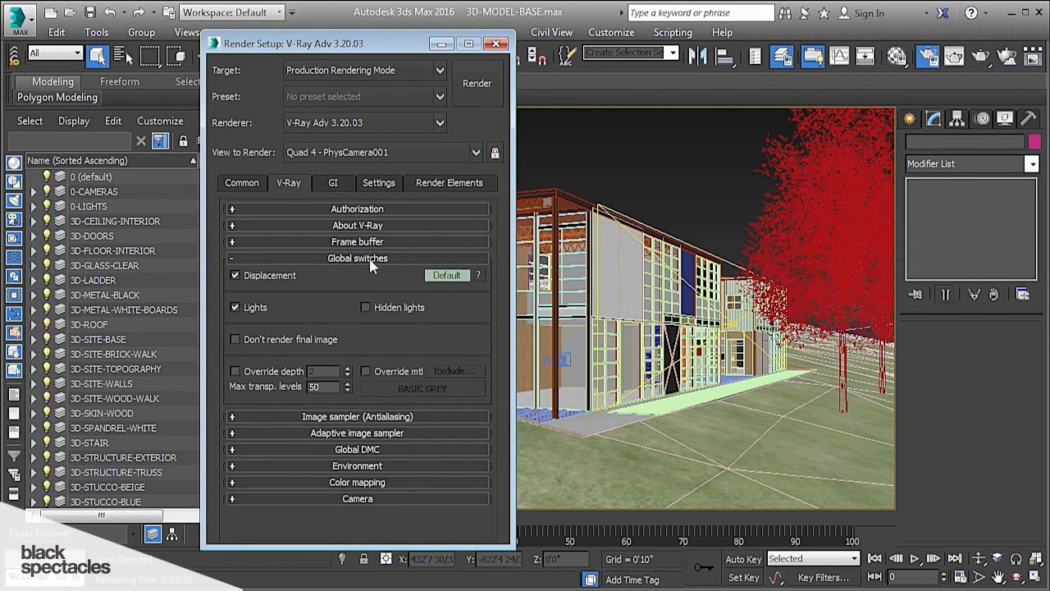
pyautogui.click(366, 371)
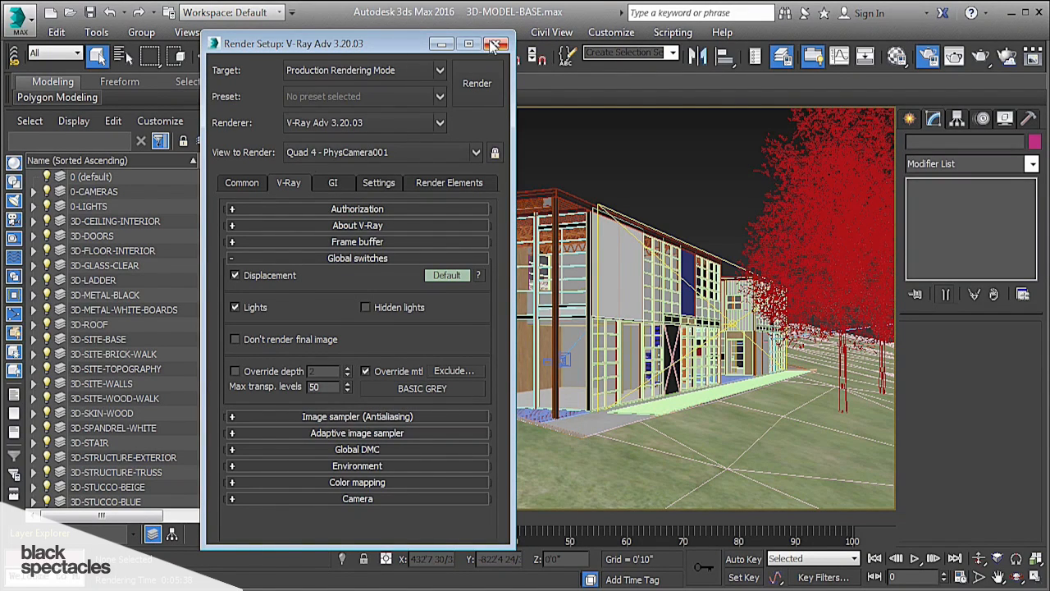
pyautogui.click(490, 44)
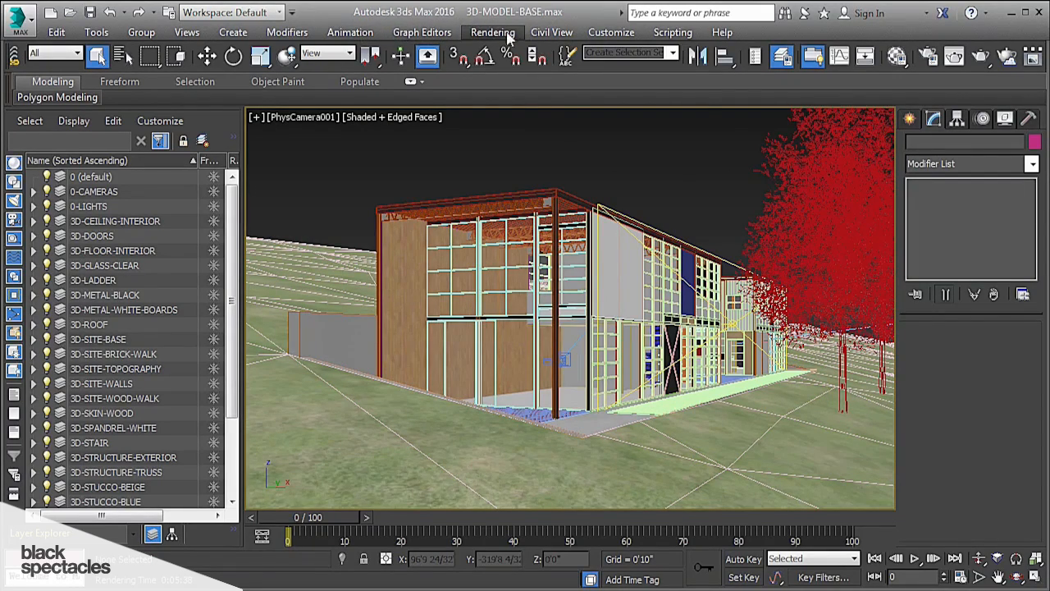
# - In Environment and Effects, choose VRayToon from the Atmosphere Add list
pyautogui.click(491, 32)
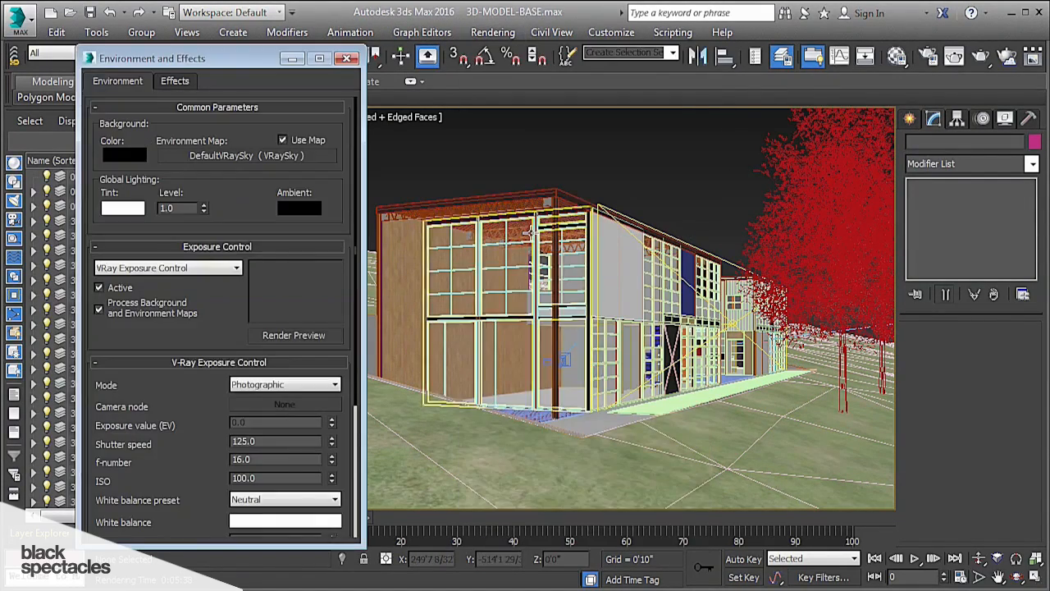
pyautogui.scroll(-3)
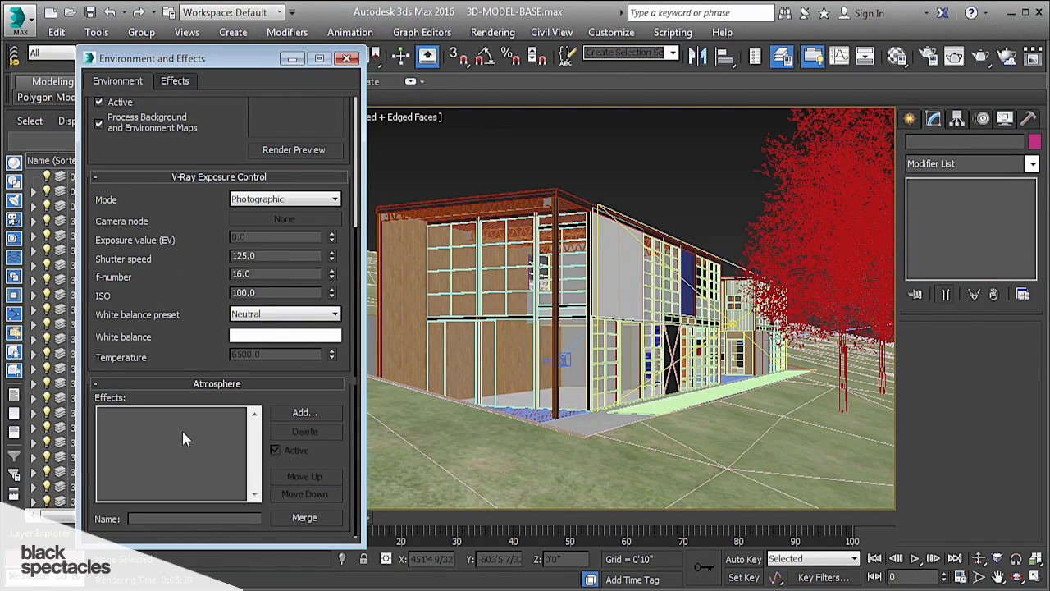
pyautogui.moveTo(322, 402)
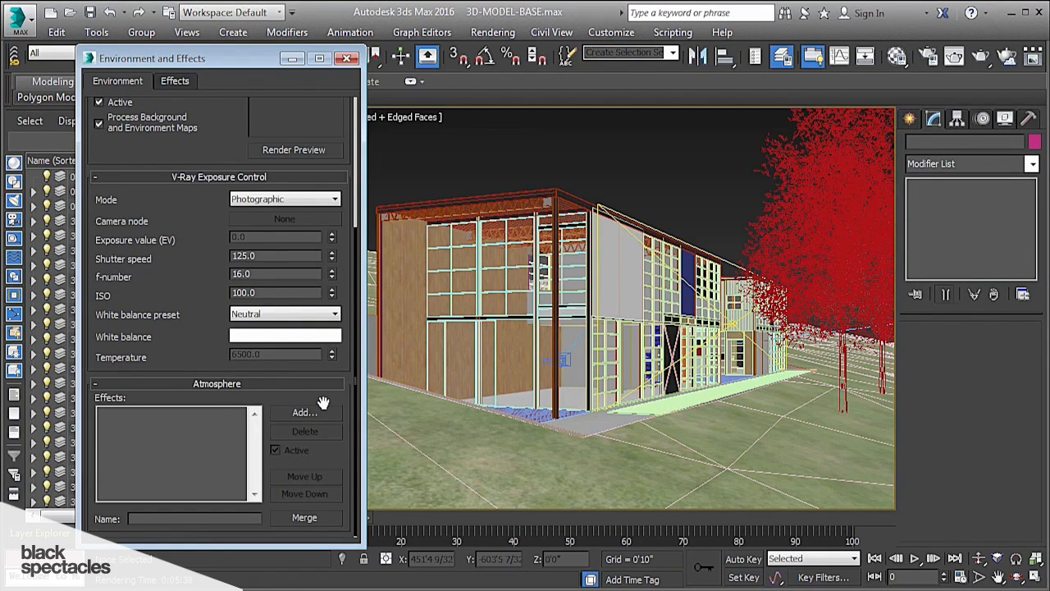
pyautogui.click(304, 412)
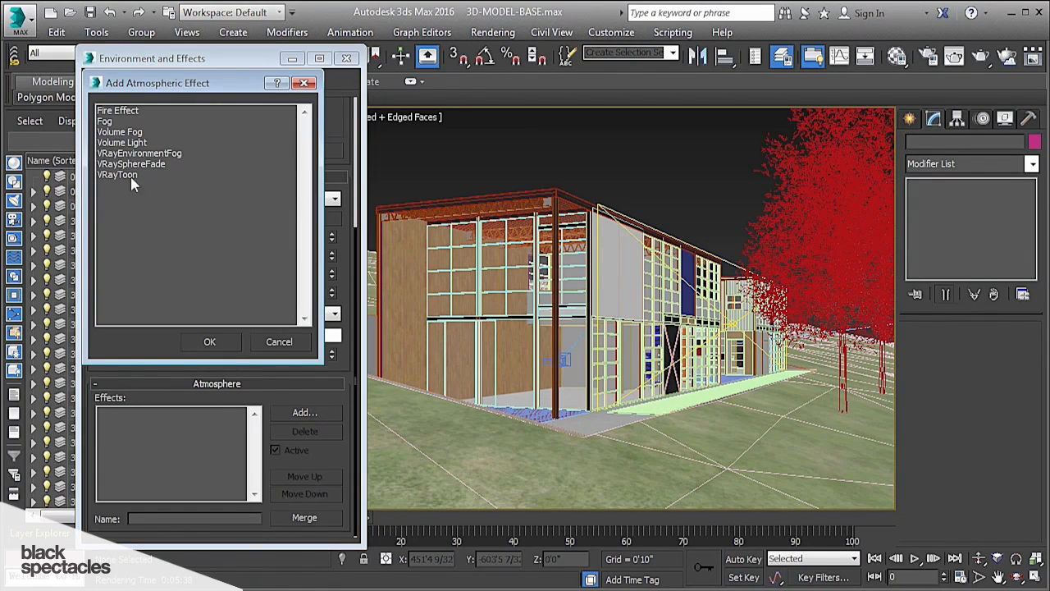
pyautogui.click(117, 174)
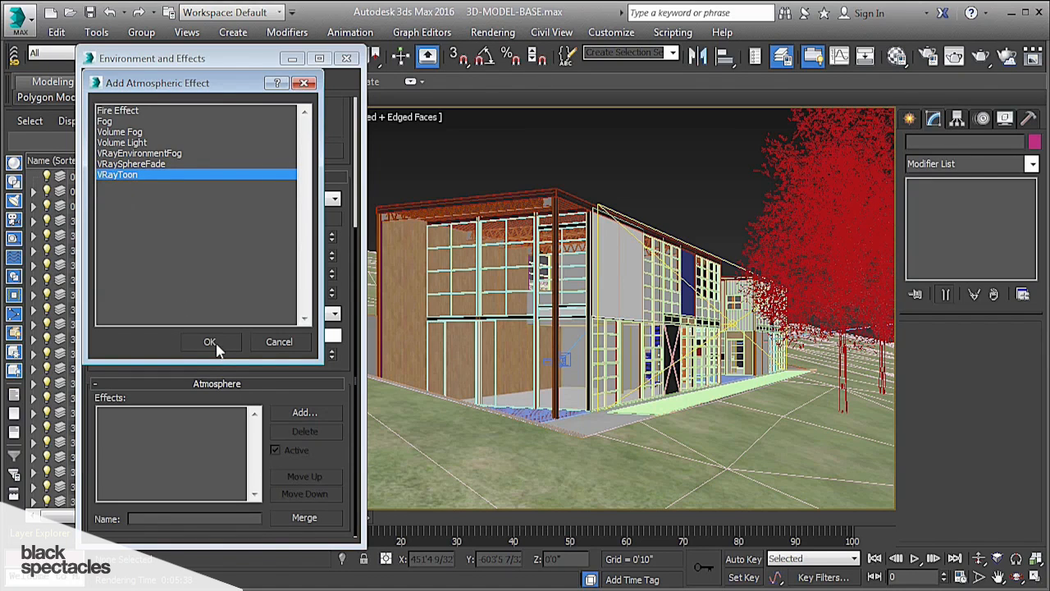
# - Add the VRayToon atmosphere effect and start a V-Ray production render of the camera view
pyautogui.click(210, 342)
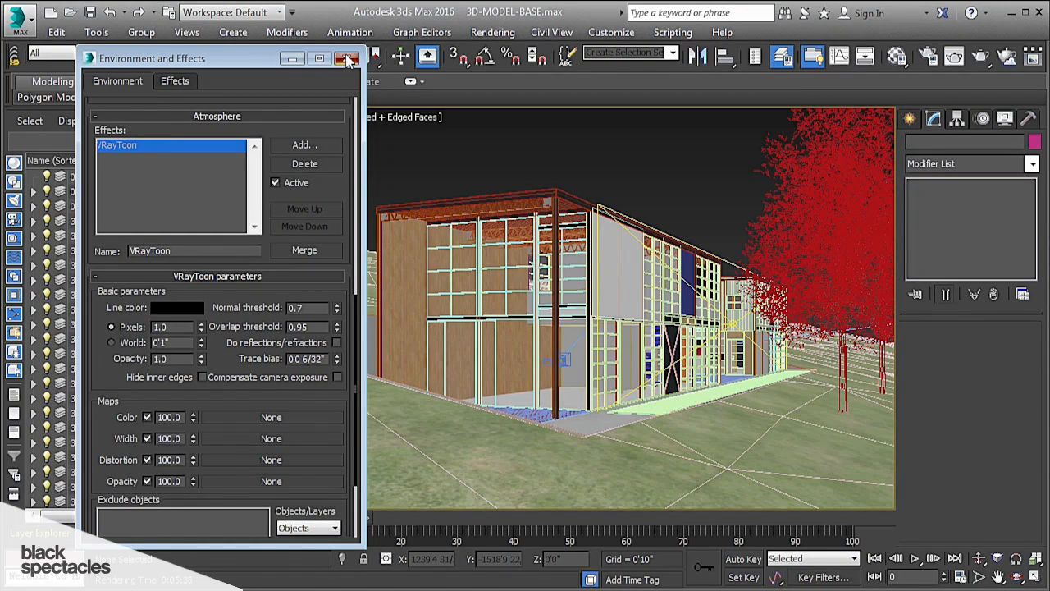
pyautogui.click(347, 58)
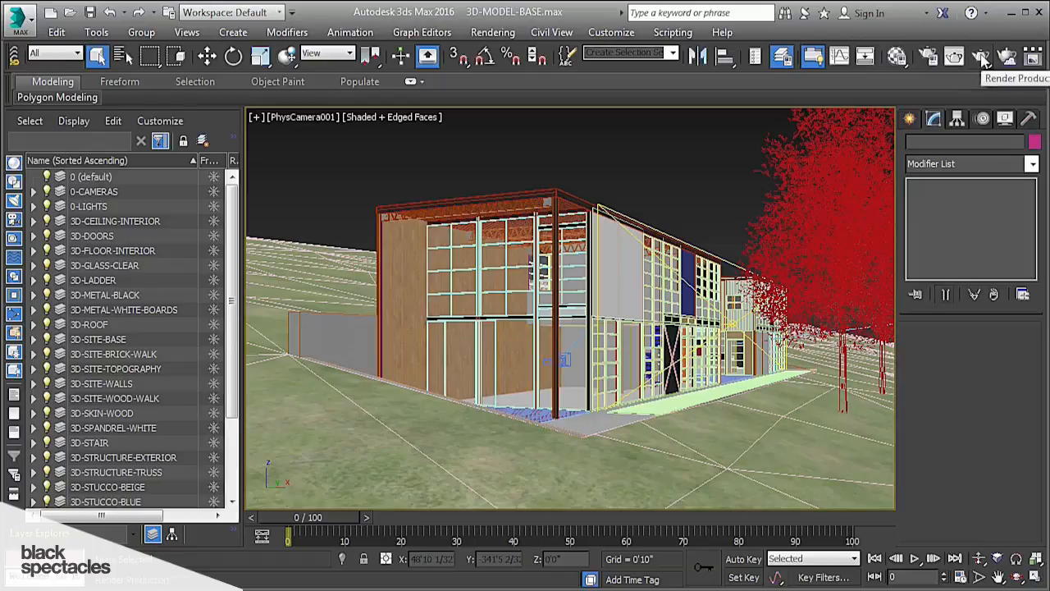
pyautogui.click(982, 56)
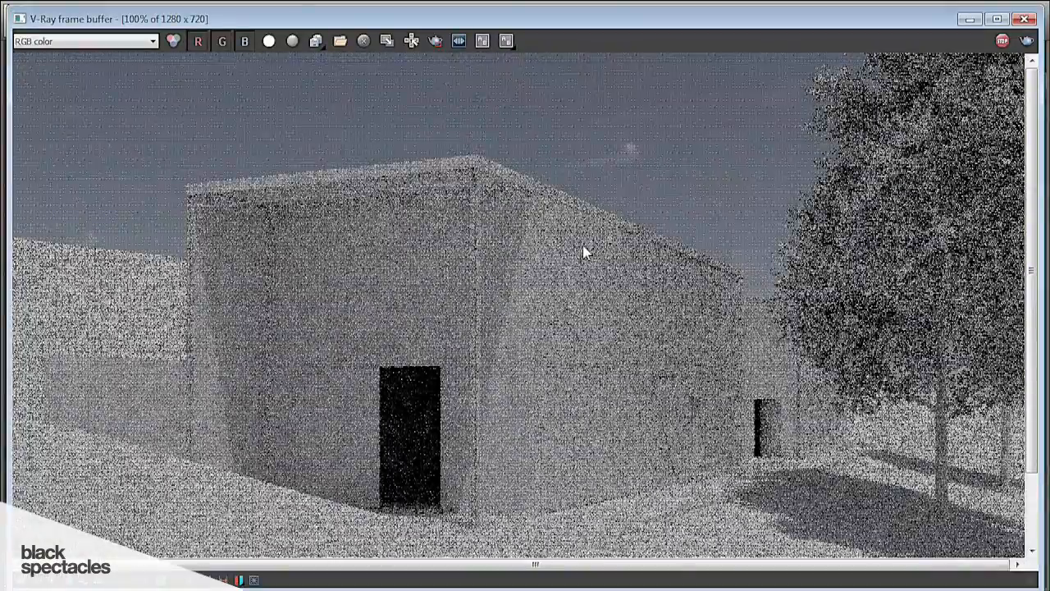